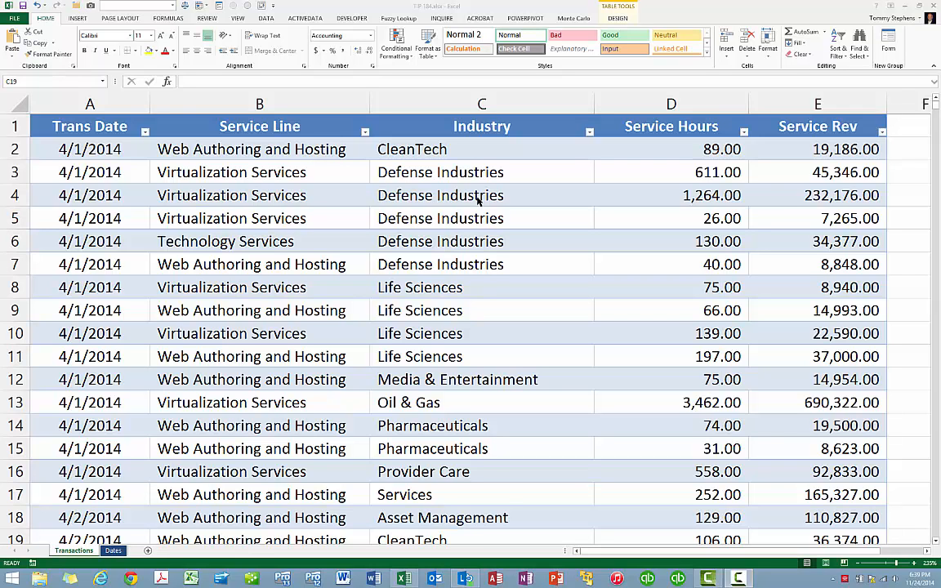
Create a PivotTable from the Transactions table on a new worksheet, adding the data to the Data Model
click(112, 549)
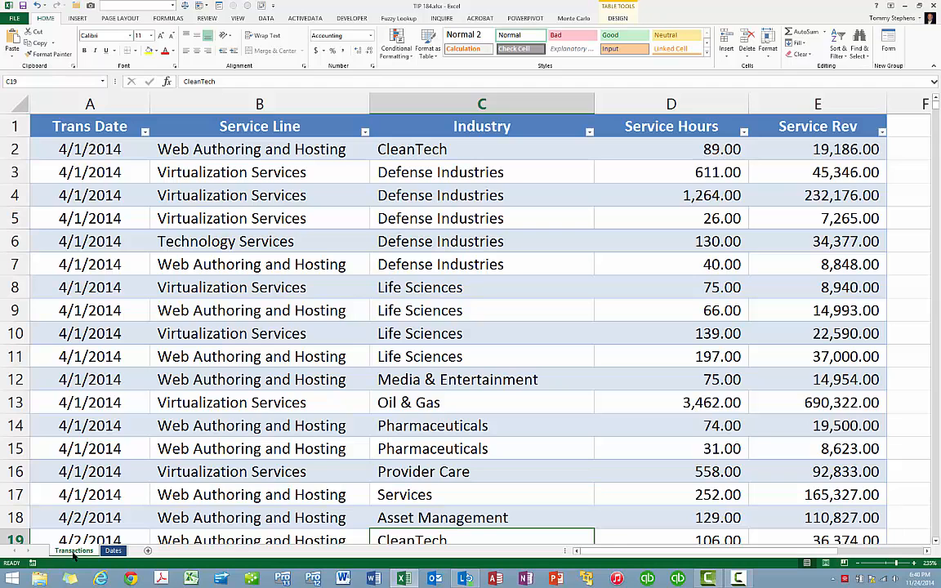
click(260, 310)
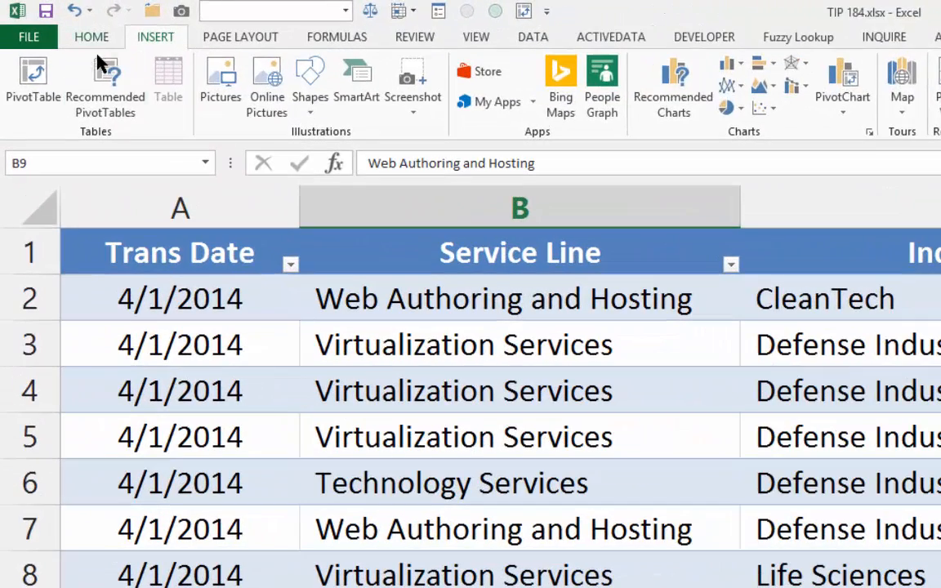
click(33, 81)
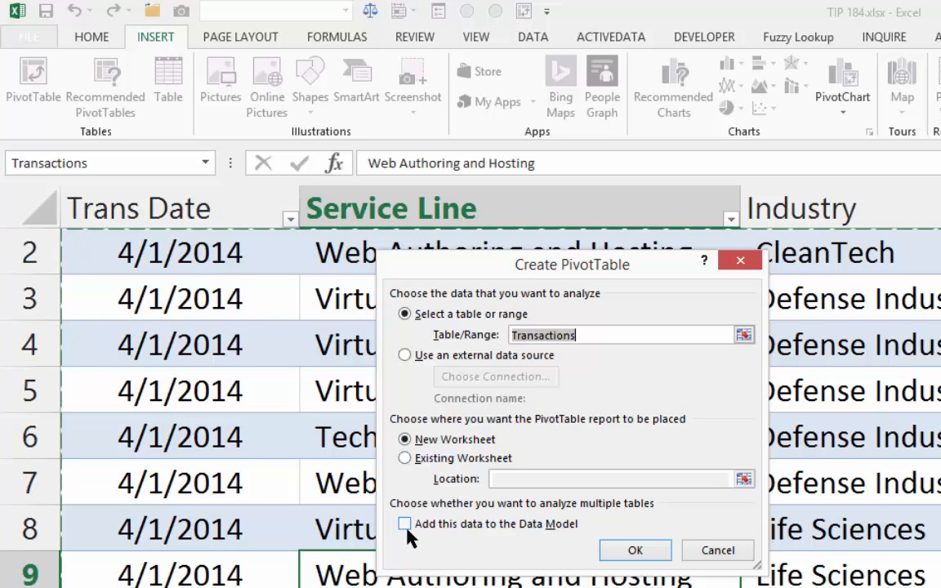
click(405, 523)
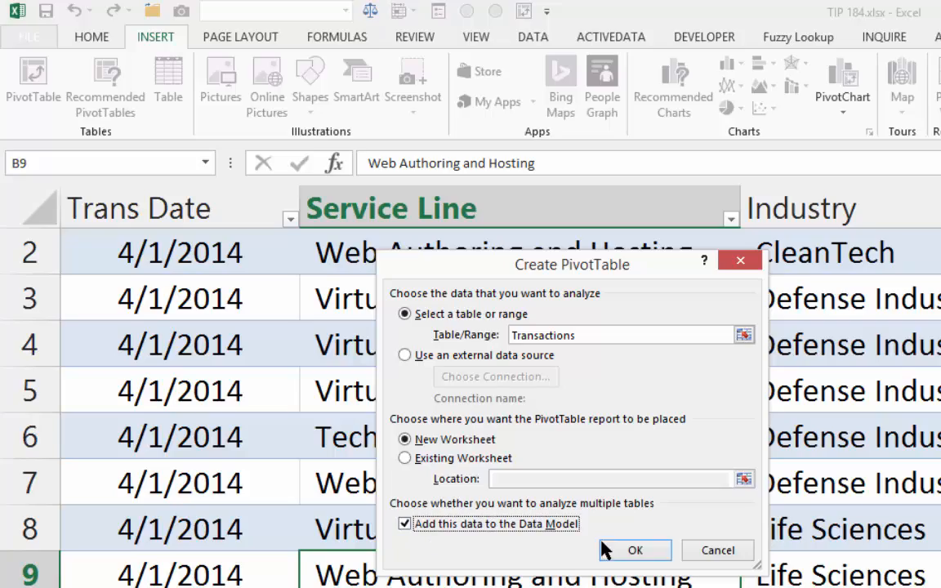
click(634, 549)
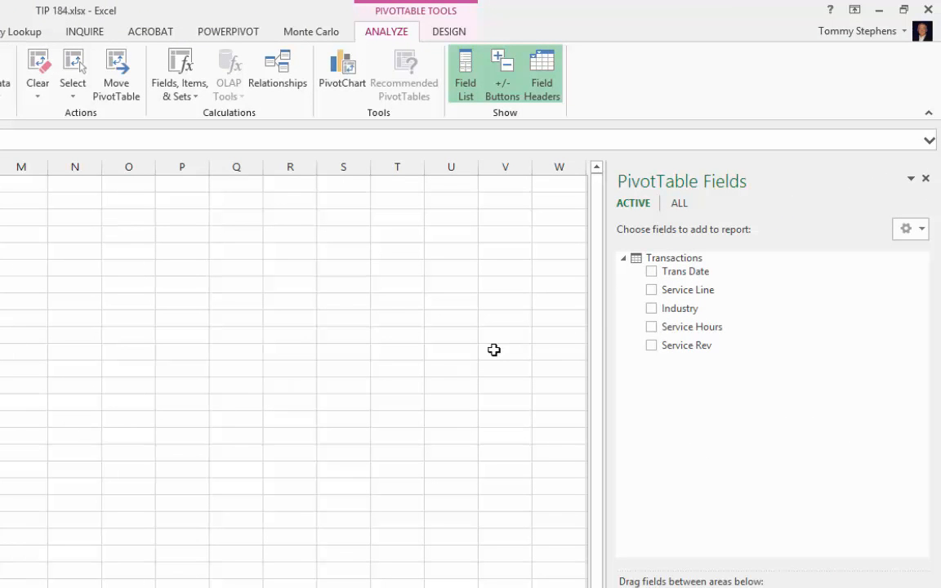
mouse_move(680, 206)
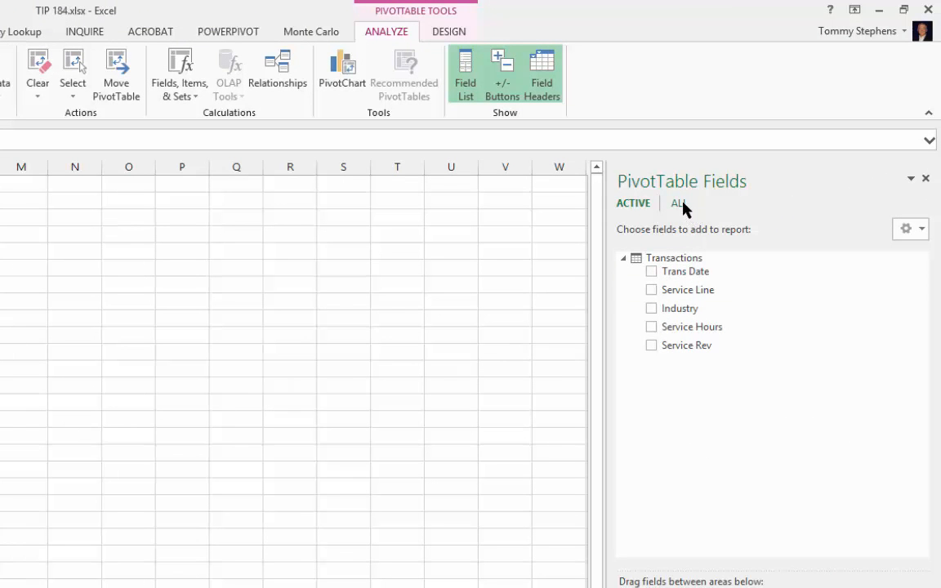
Show all Data Model tables in the field list and expand Dates and Transactions
click(678, 203)
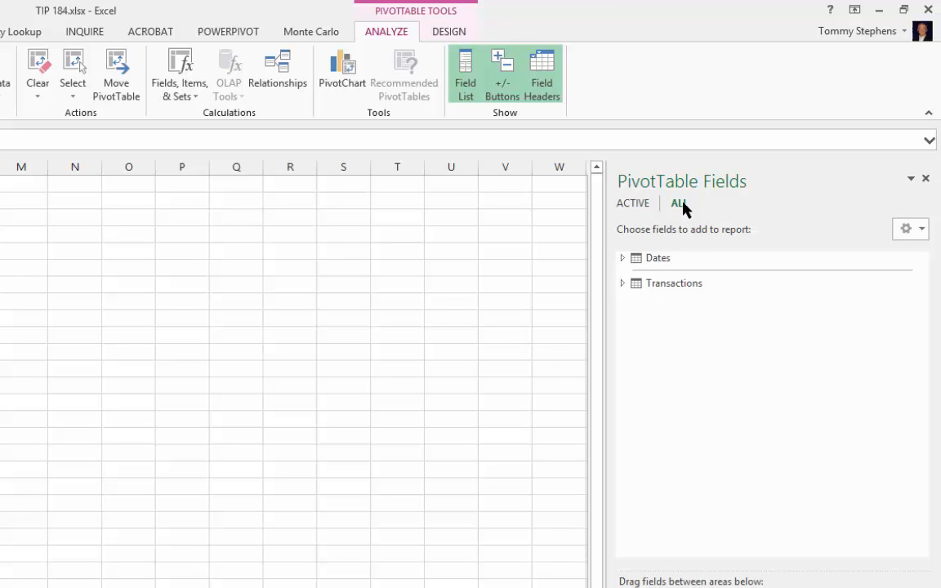
click(678, 202)
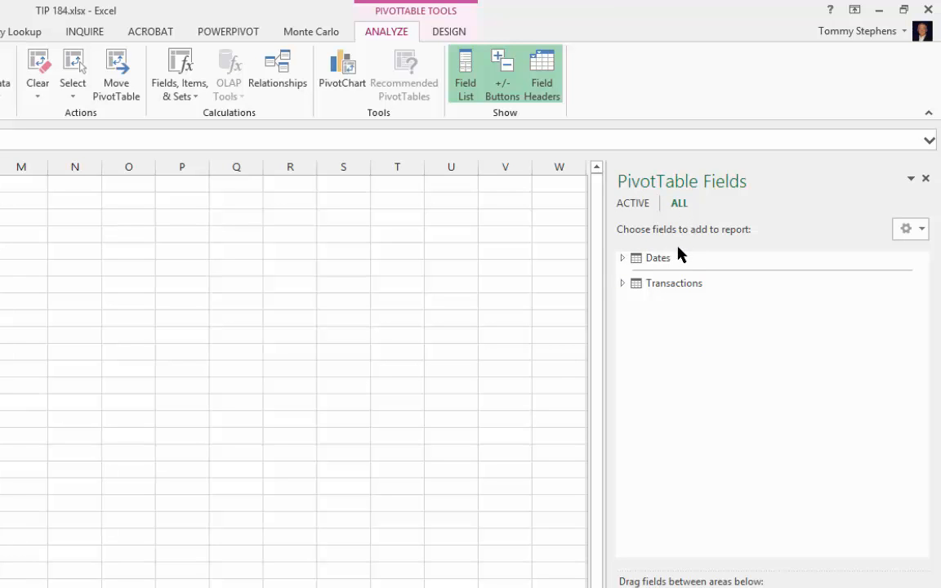
click(622, 258)
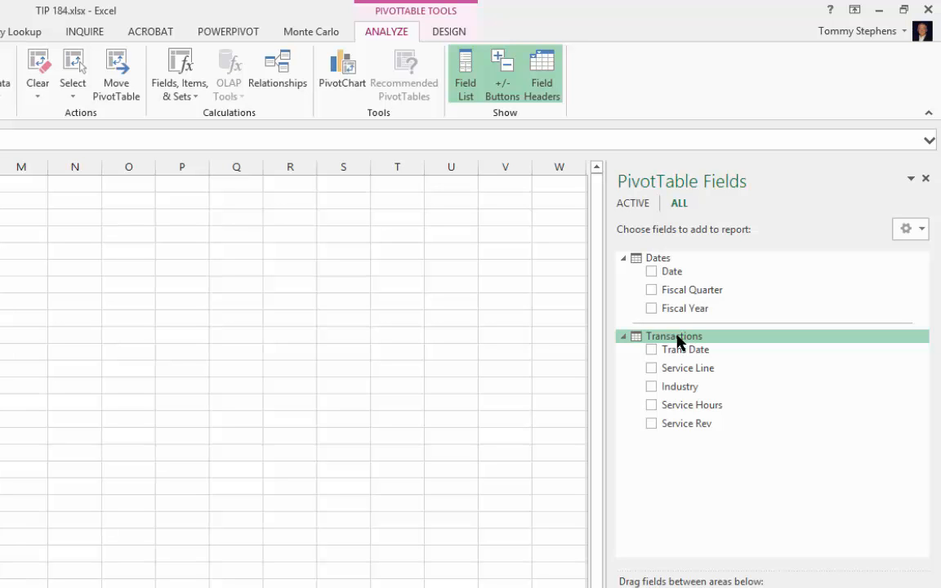
mouse_move(320, 118)
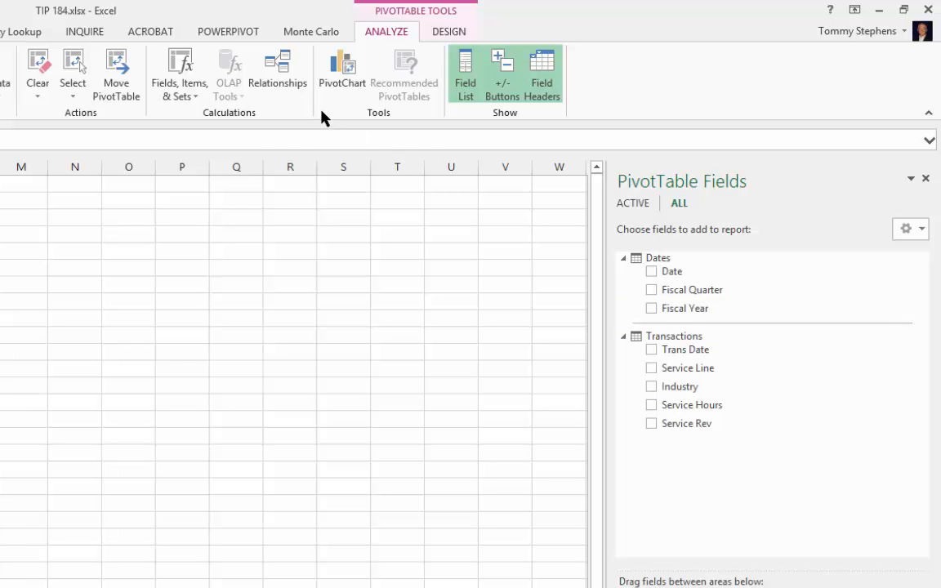
mouse_move(278, 74)
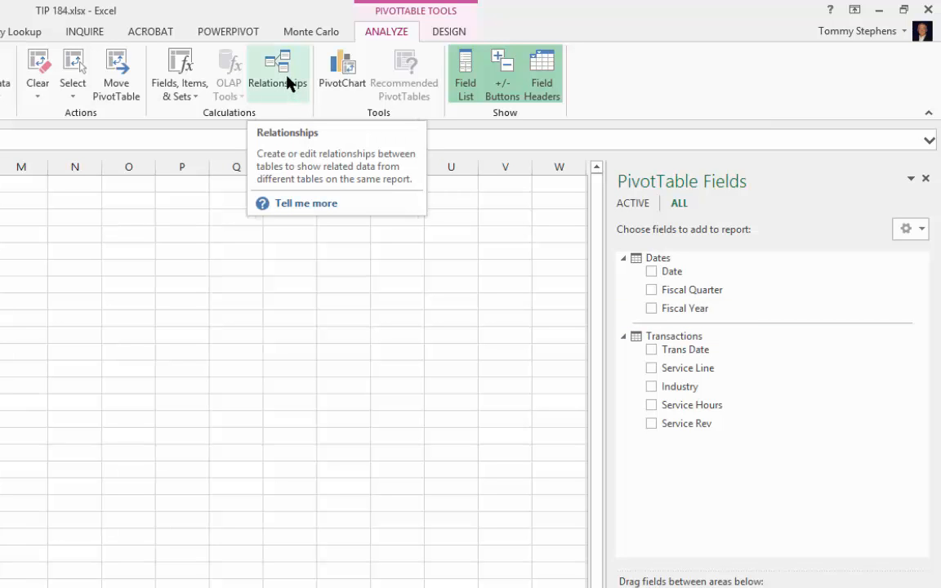
Create a relationship linking Transactions' Trans Date to Dates' Date
click(277, 74)
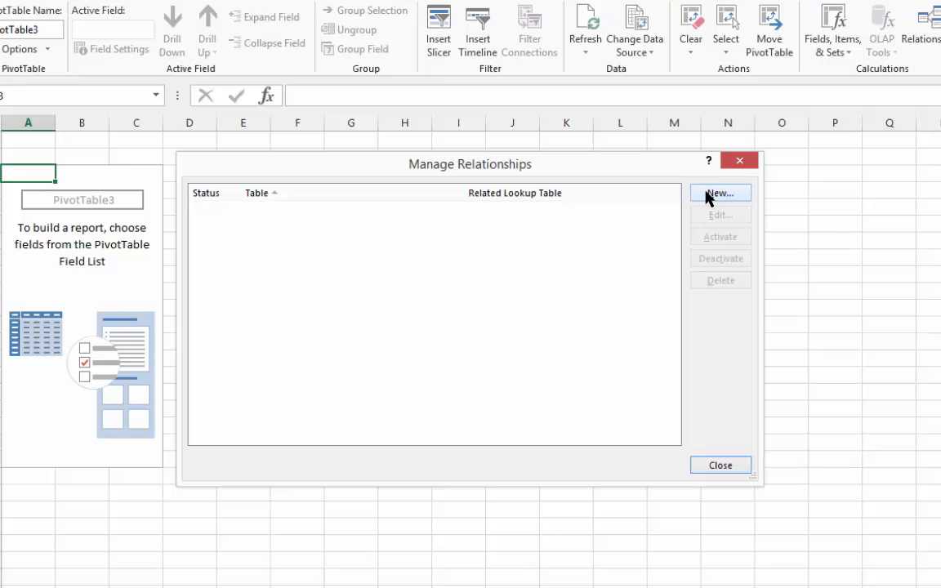
click(719, 193)
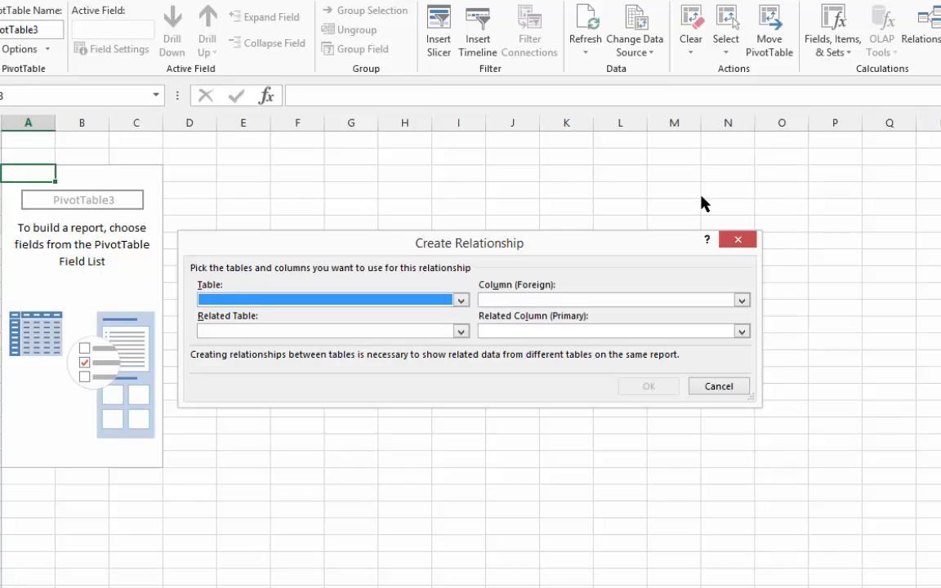
mouse_move(472, 306)
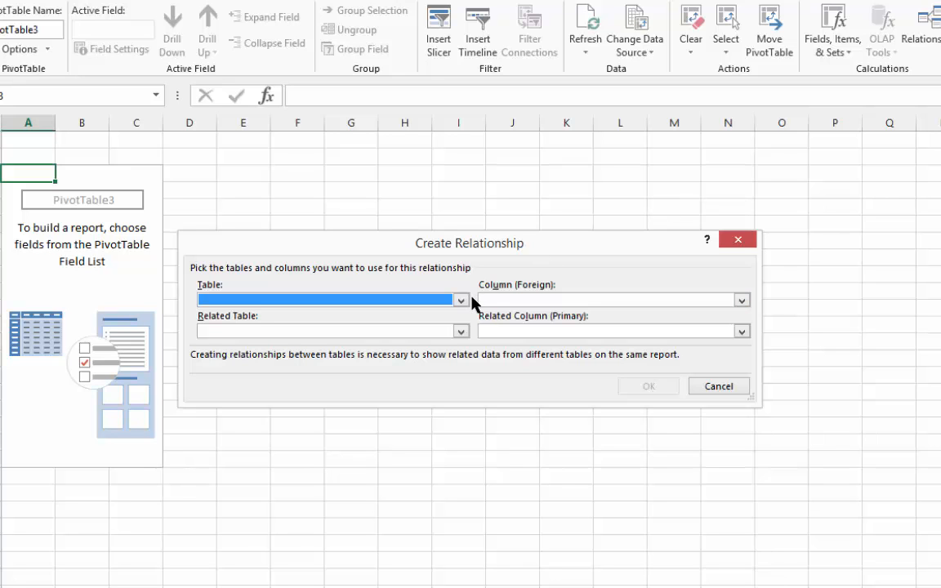
mouse_move(471, 304)
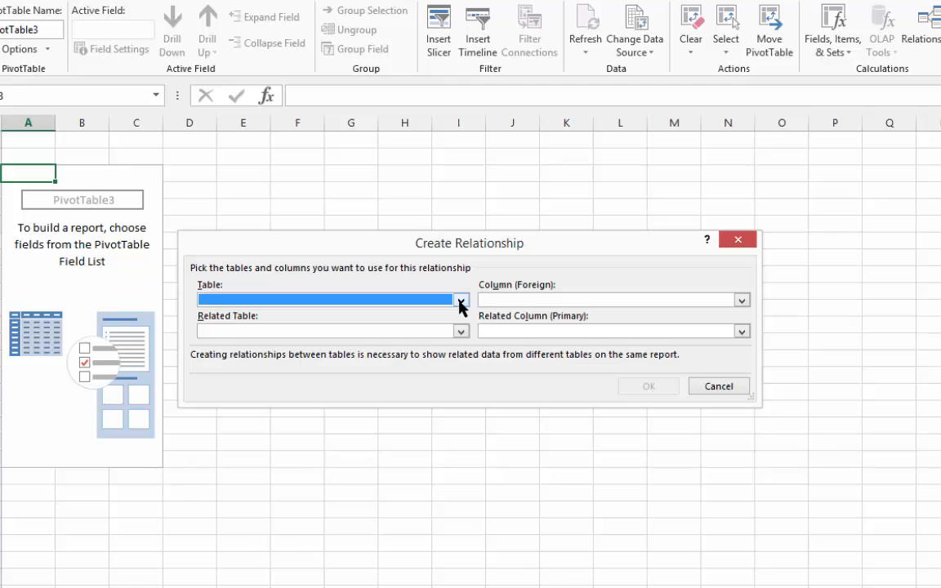
click(461, 299)
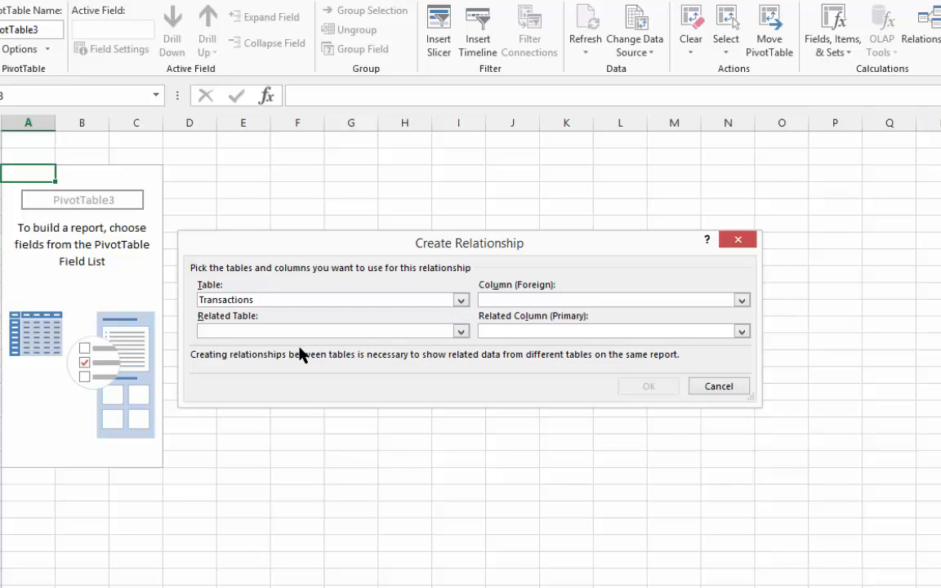
click(739, 301)
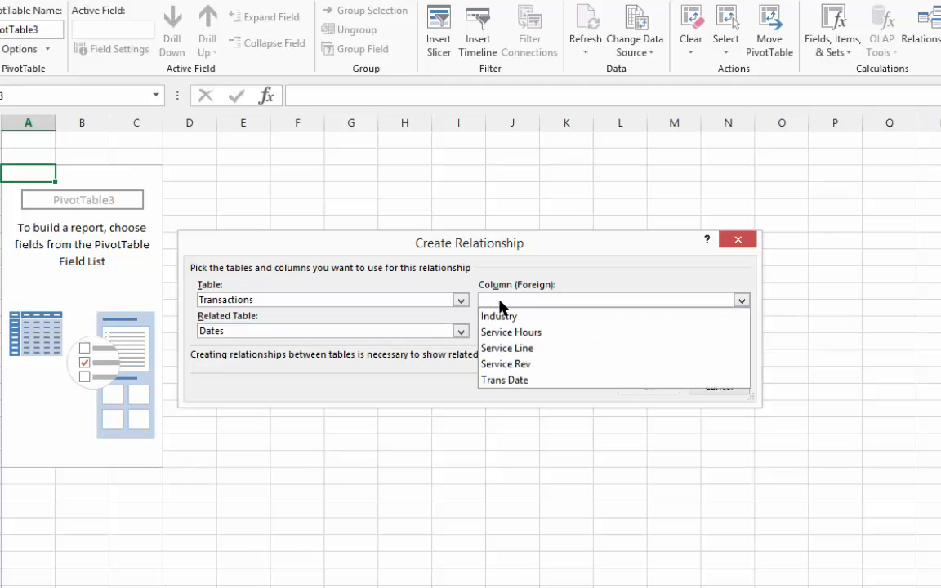
click(505, 379)
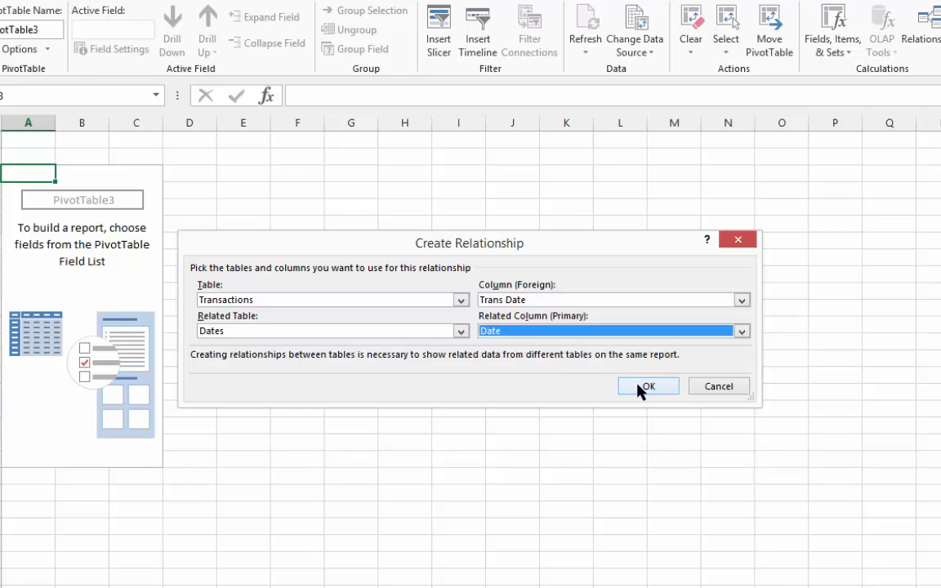
click(647, 385)
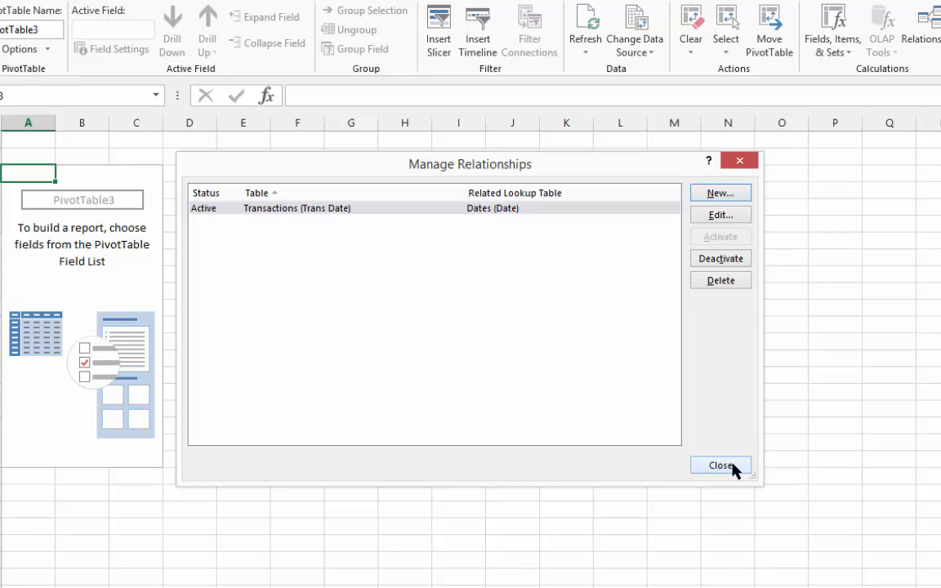
Place Fiscal Year and Fiscal Quarter from Dates as PivotTable columns
click(719, 464)
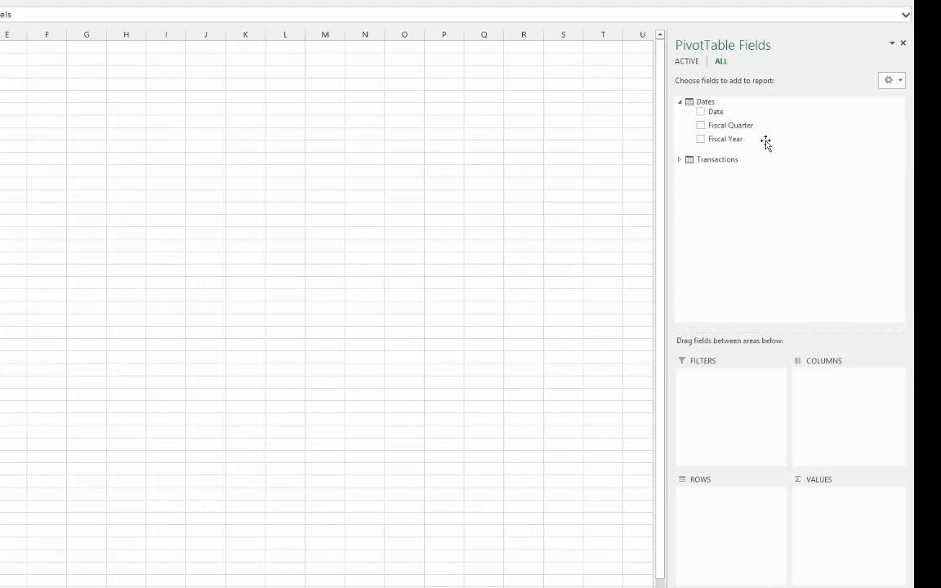
click(699, 139)
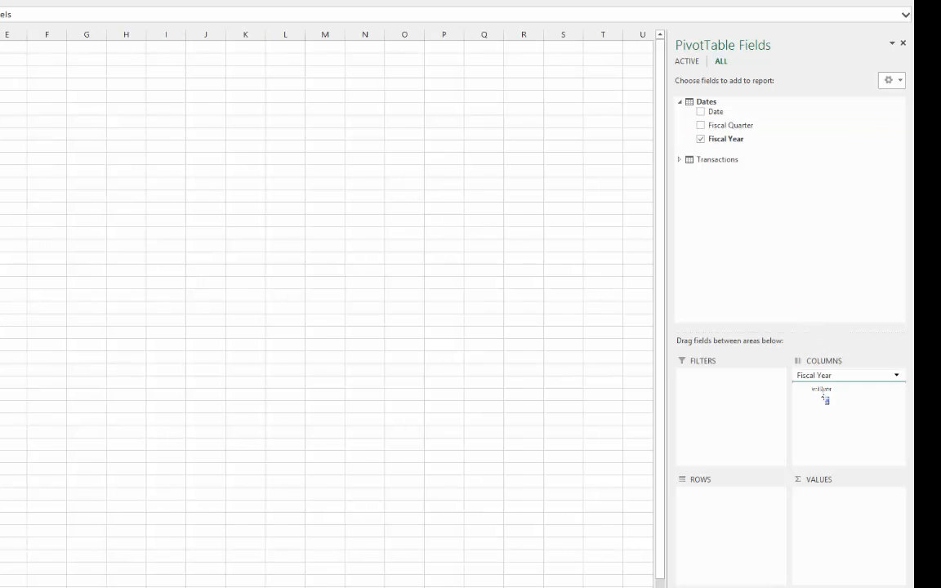
click(699, 124)
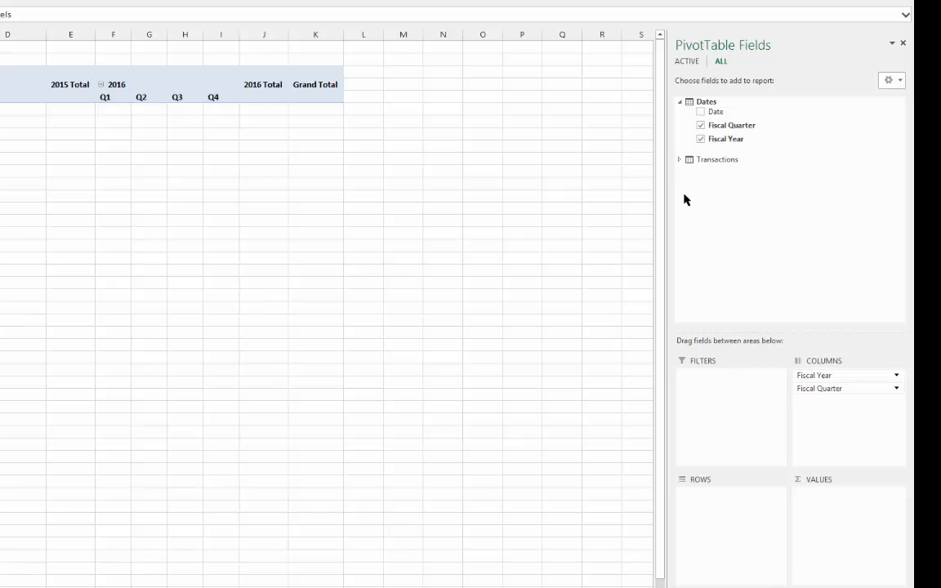
Sum Service Rev in values with Industry as PivotTable rows
click(680, 160)
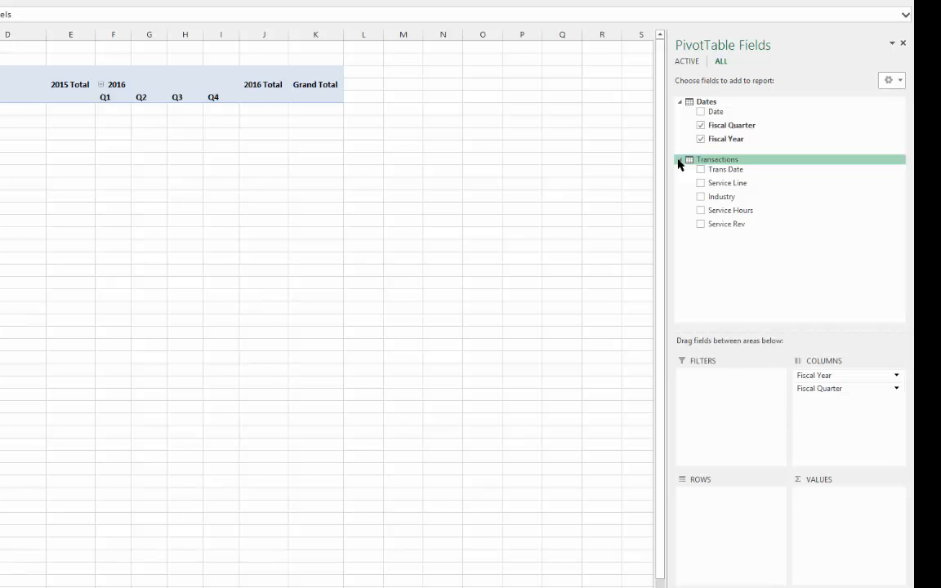
mouse_move(729, 209)
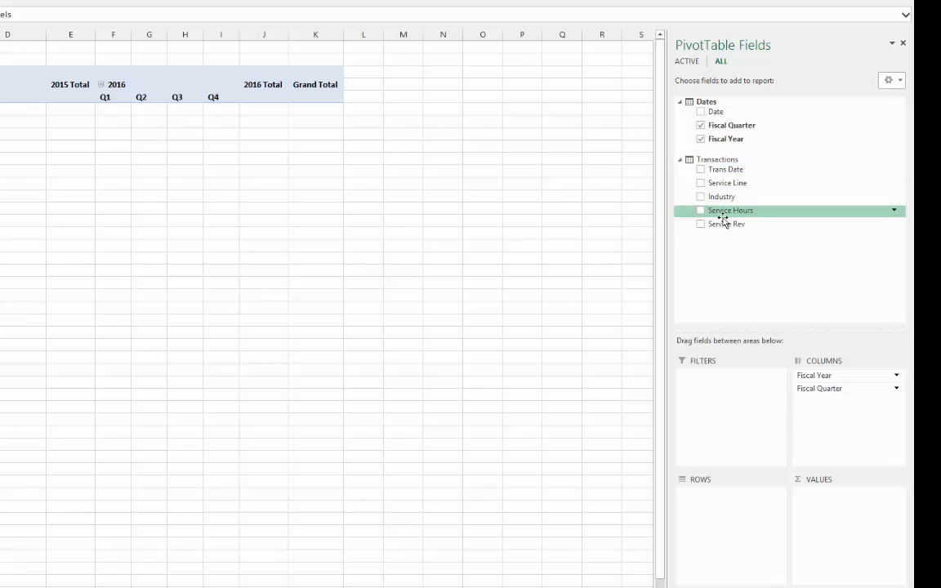
click(701, 224)
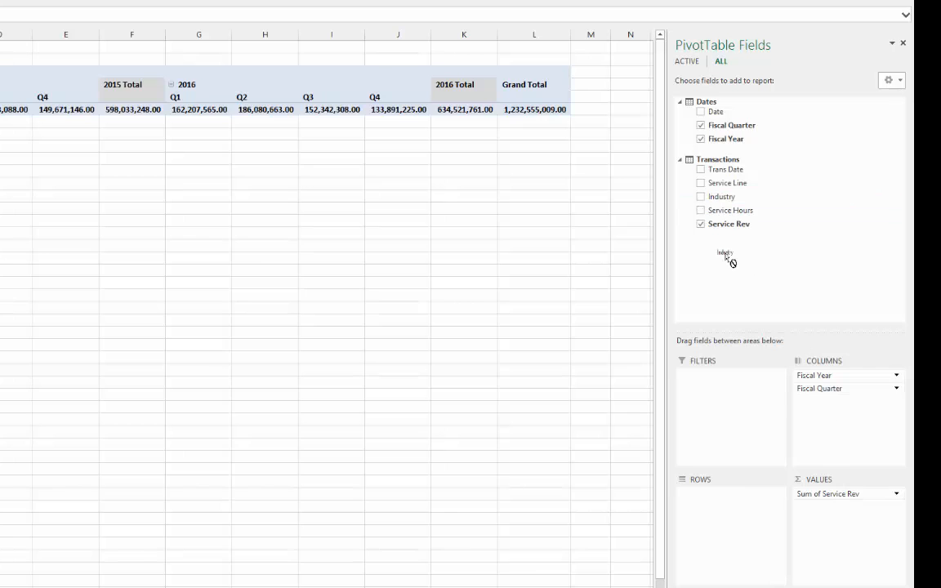
click(701, 196)
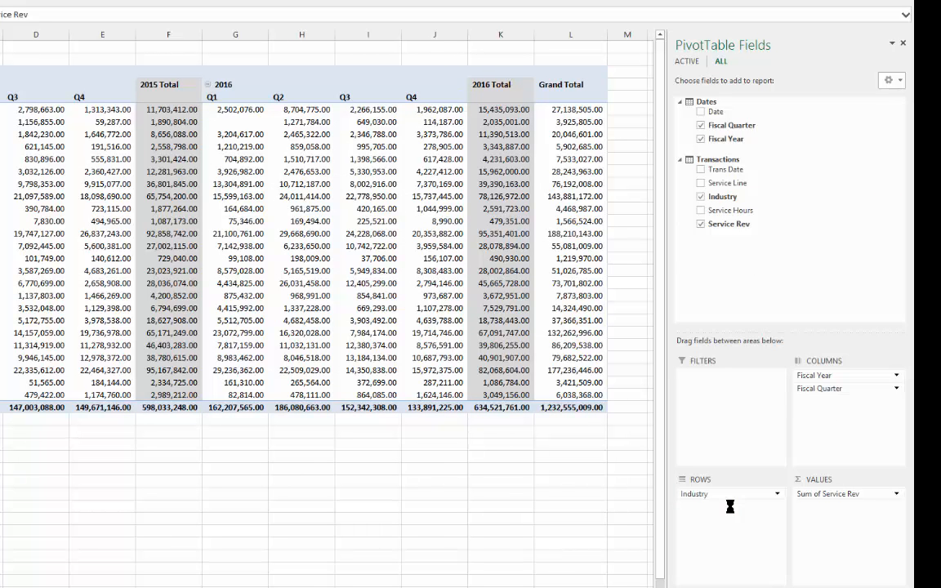
click(722, 196)
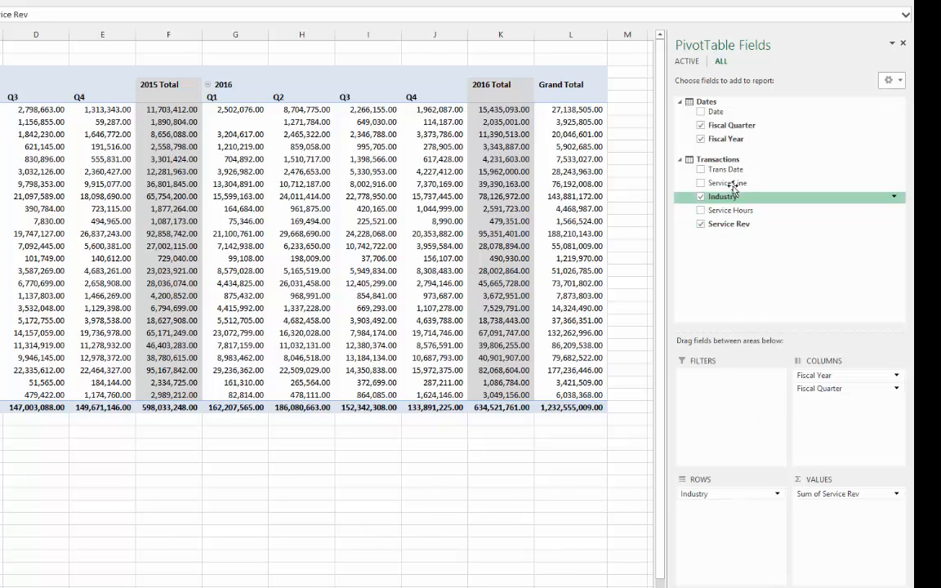